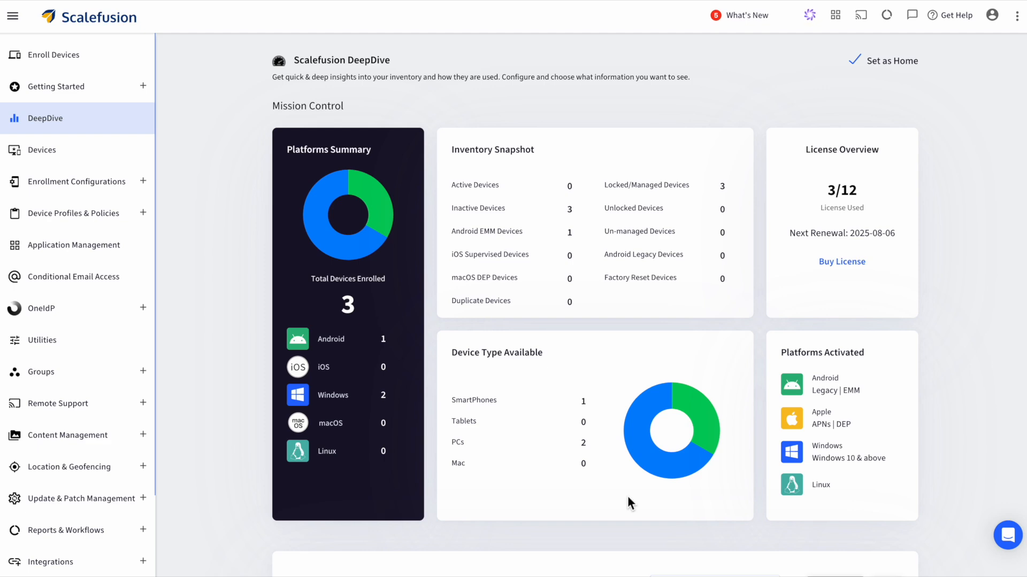
mouse_move(371, 378)
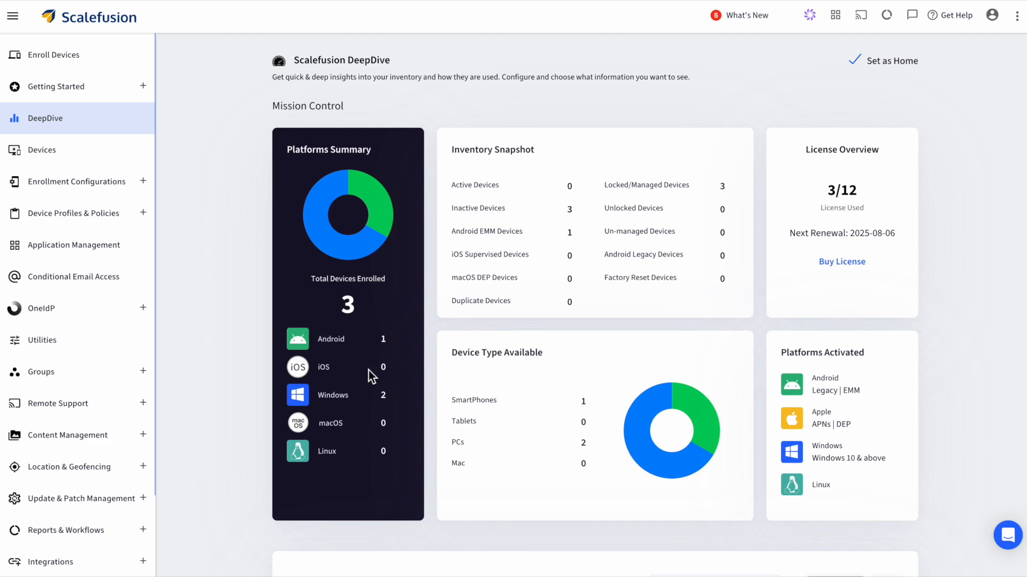
- Open the Device Profiles list of 62 profiles from the Device Profiles & Policies sidebar
left_click(73, 213)
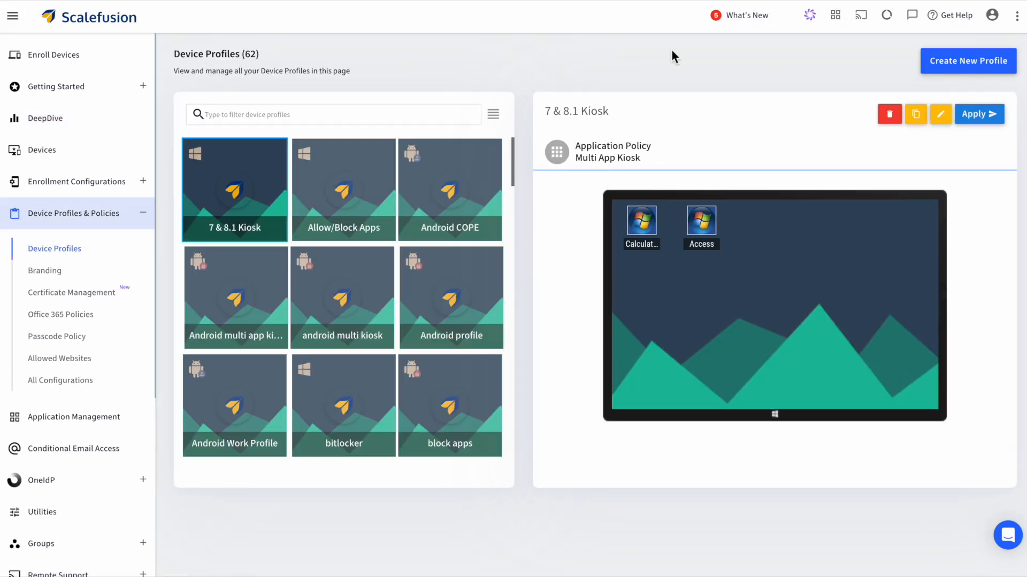
- Start a new Mac device profile and name it 'macOS Enrol'
left_click(968, 61)
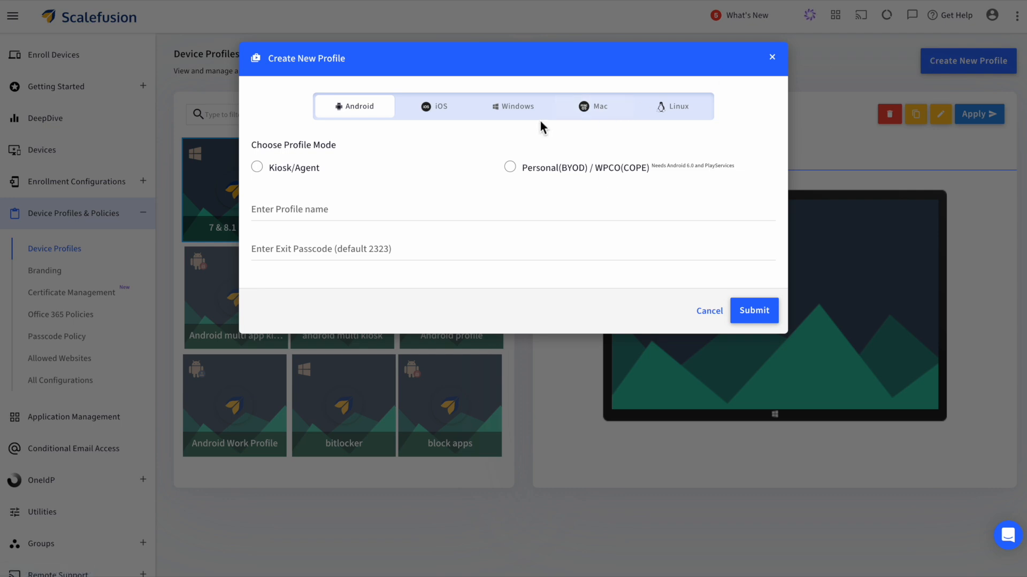
left_click(592, 107)
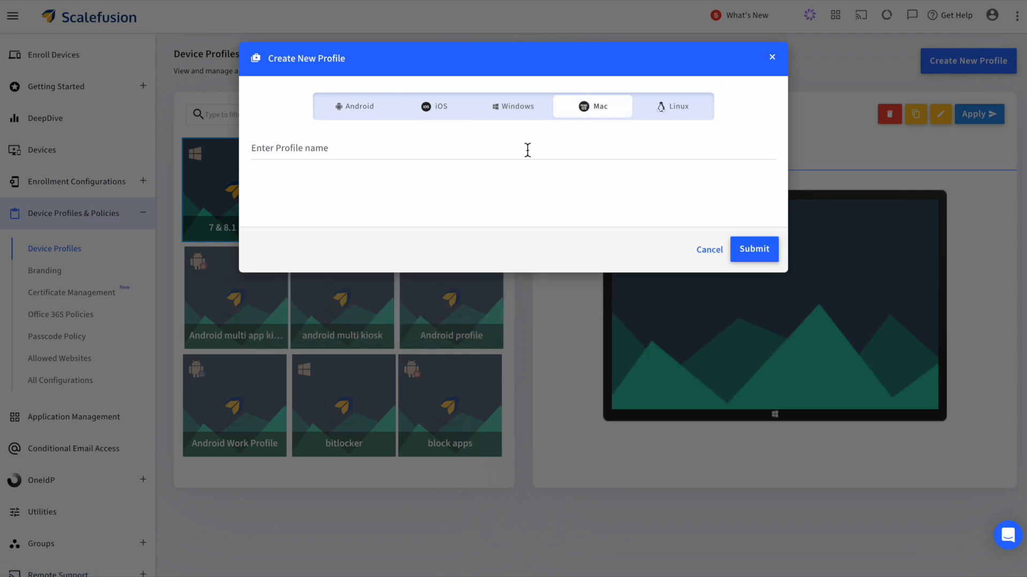
left_click(754, 249)
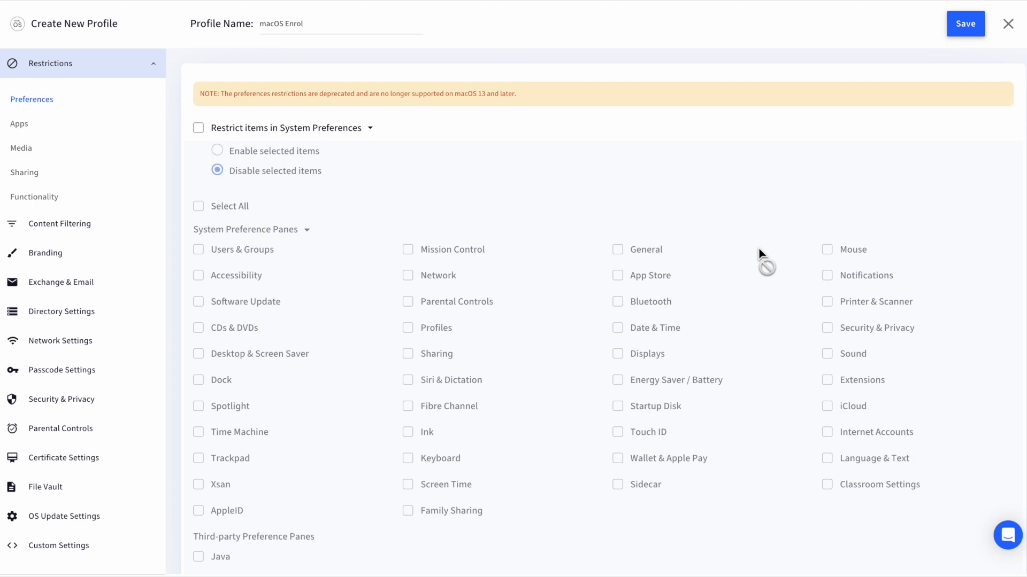
- Toggle System Preferences restrictions on and back off, then browse the Media and Functionality restrictions
left_click(198, 128)
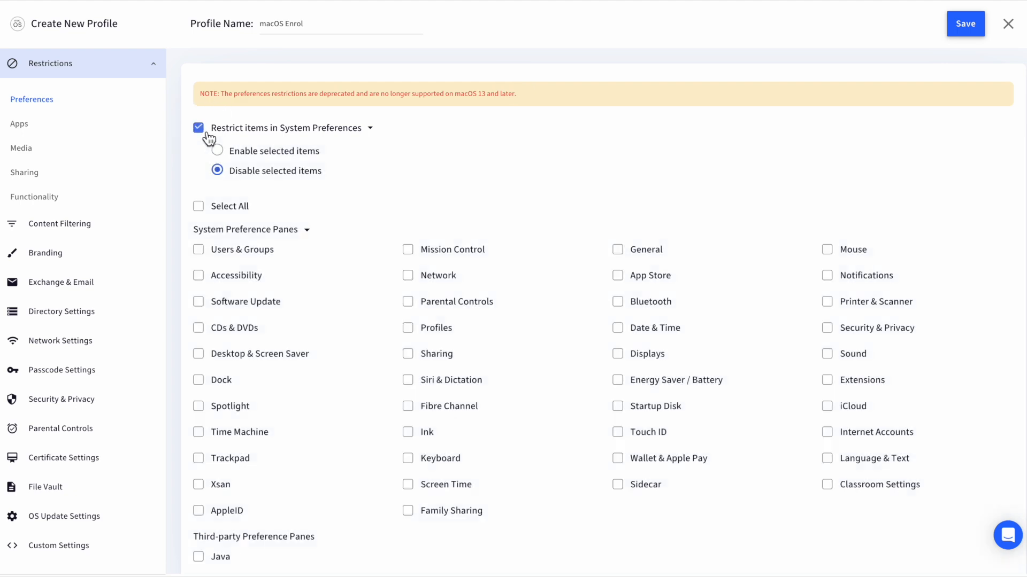
left_click(199, 128)
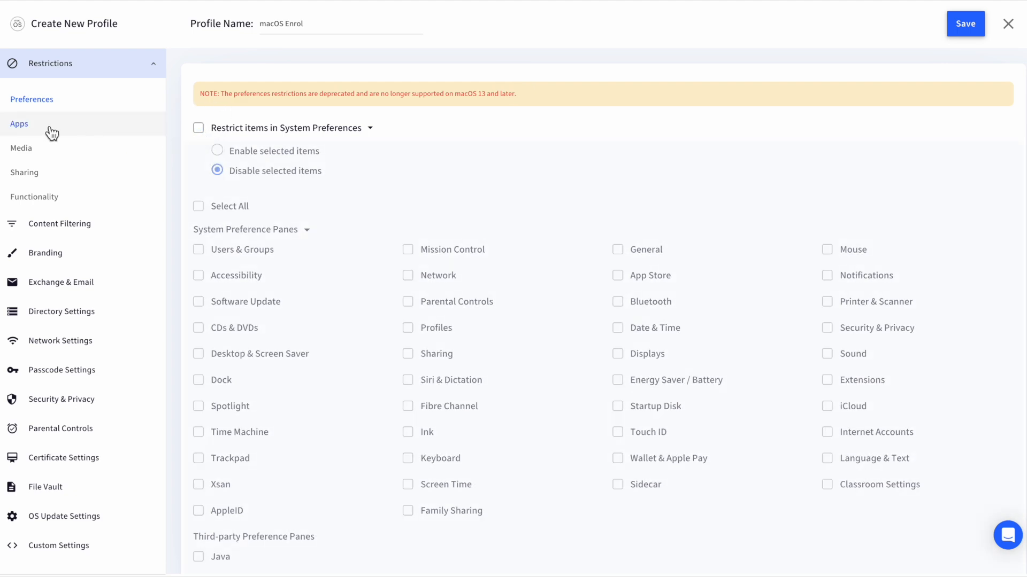
left_click(20, 148)
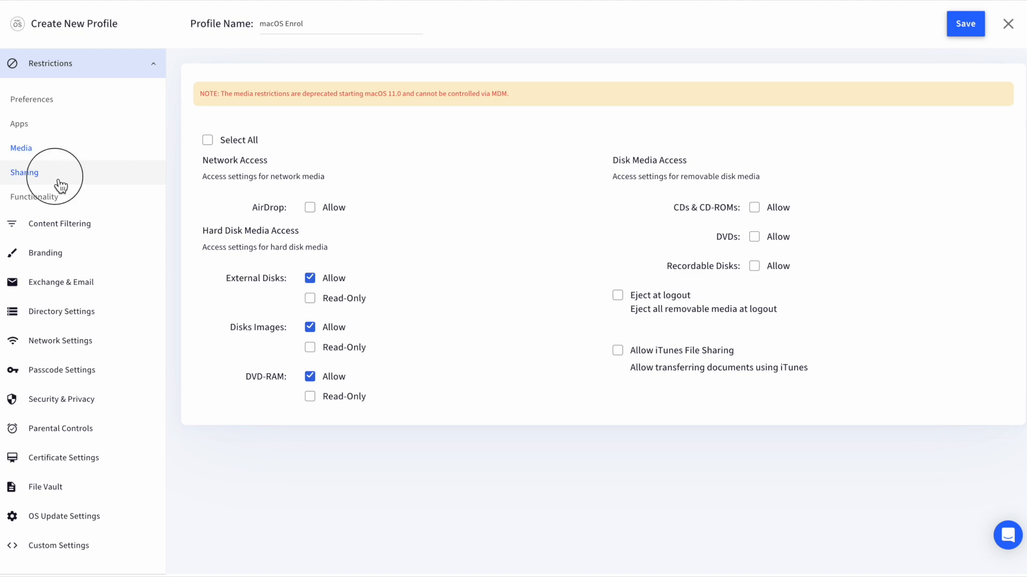
left_click(33, 197)
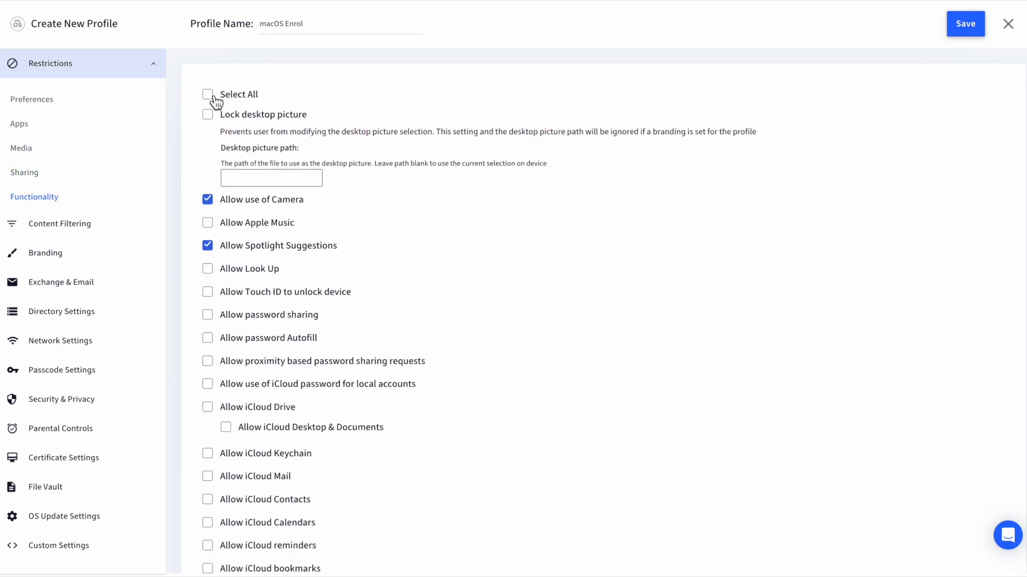
left_click(207, 94)
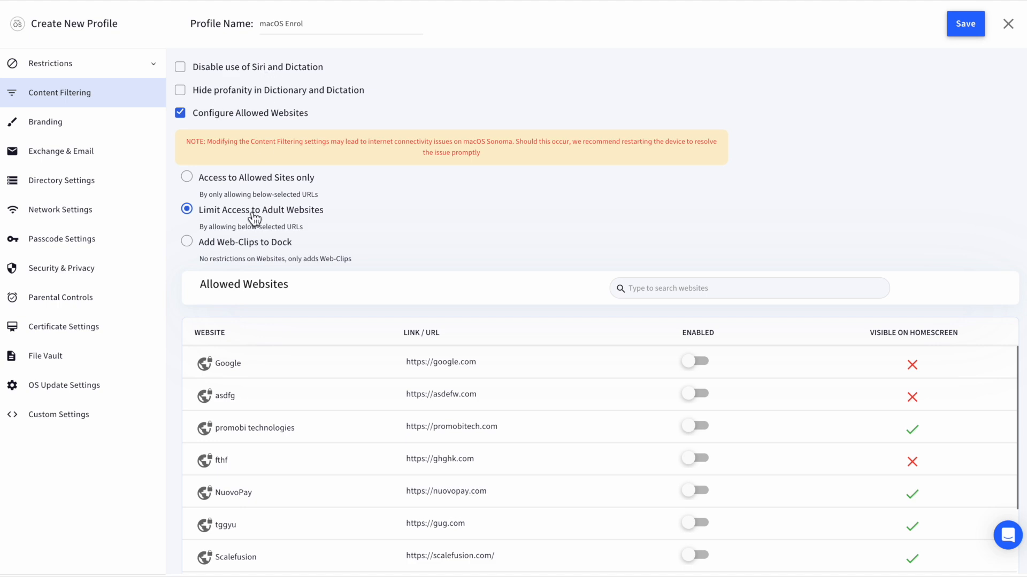
- Turn off Configure Allowed Websites and choose the macOS brand under Branding
left_click(180, 113)
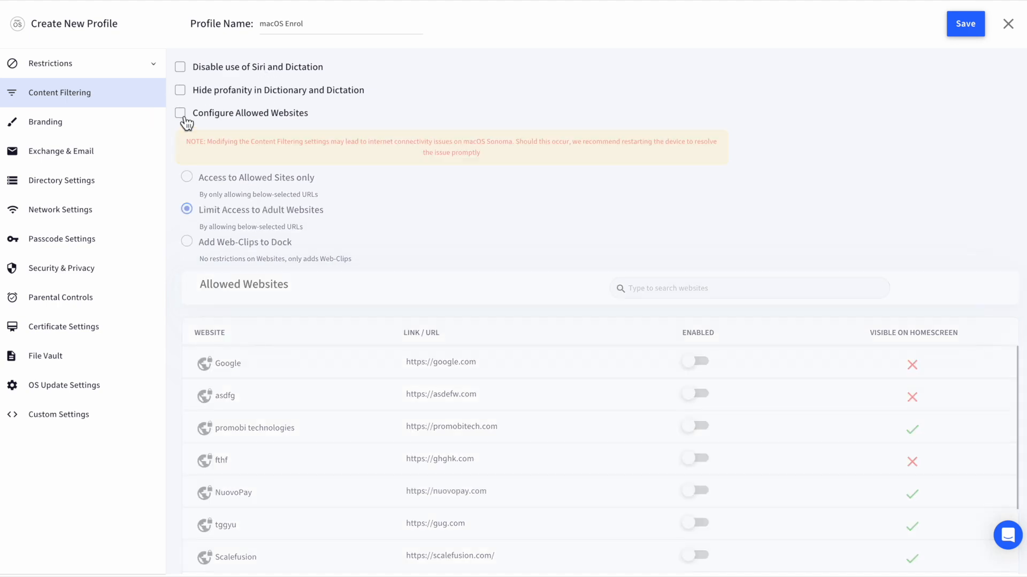
left_click(46, 122)
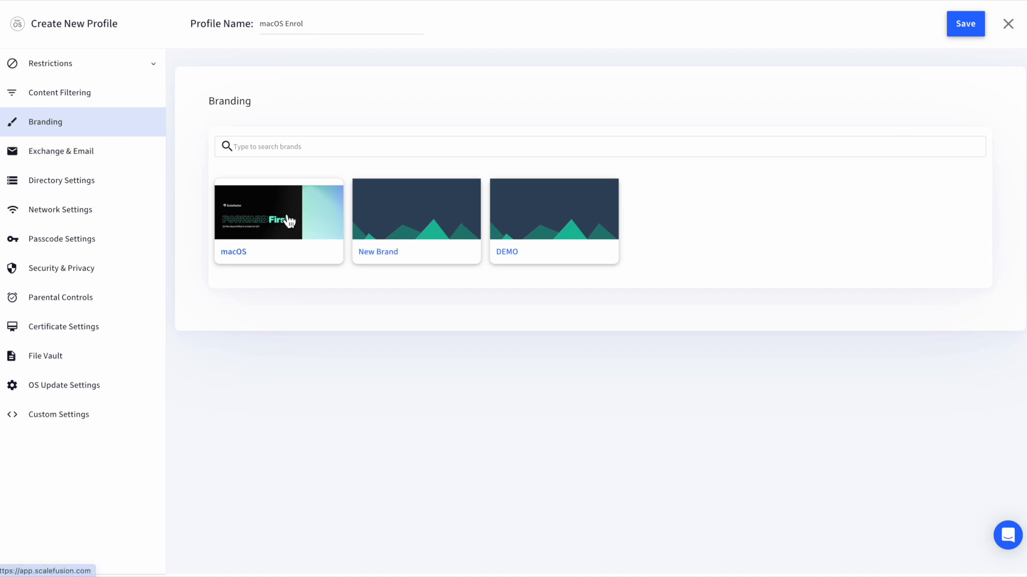
left_click(416, 220)
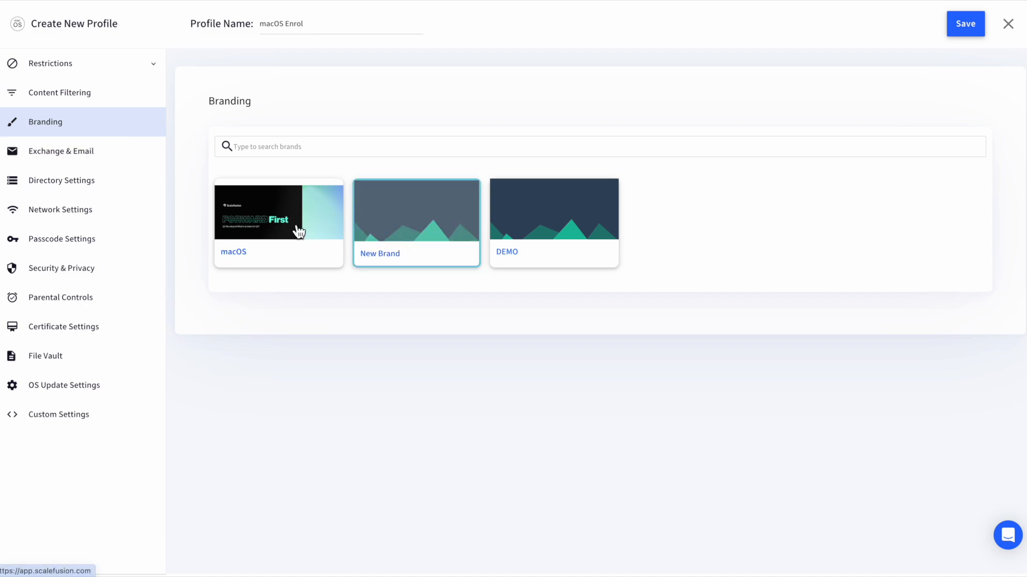
left_click(278, 223)
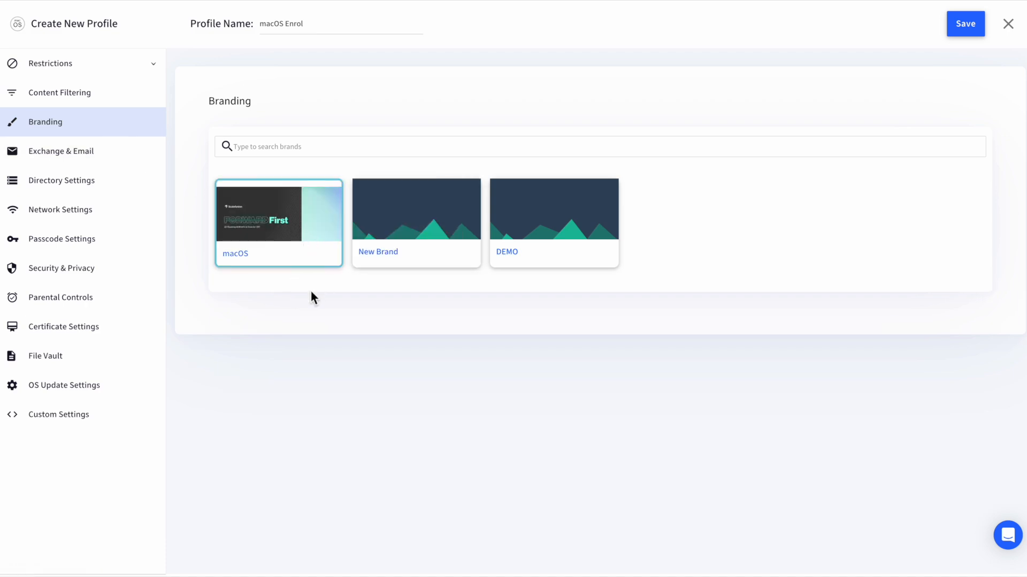
- Browse the Exchange, Directory, Network, Security, Parental, Certificate, FileVault and Custom Settings sections
left_click(60, 151)
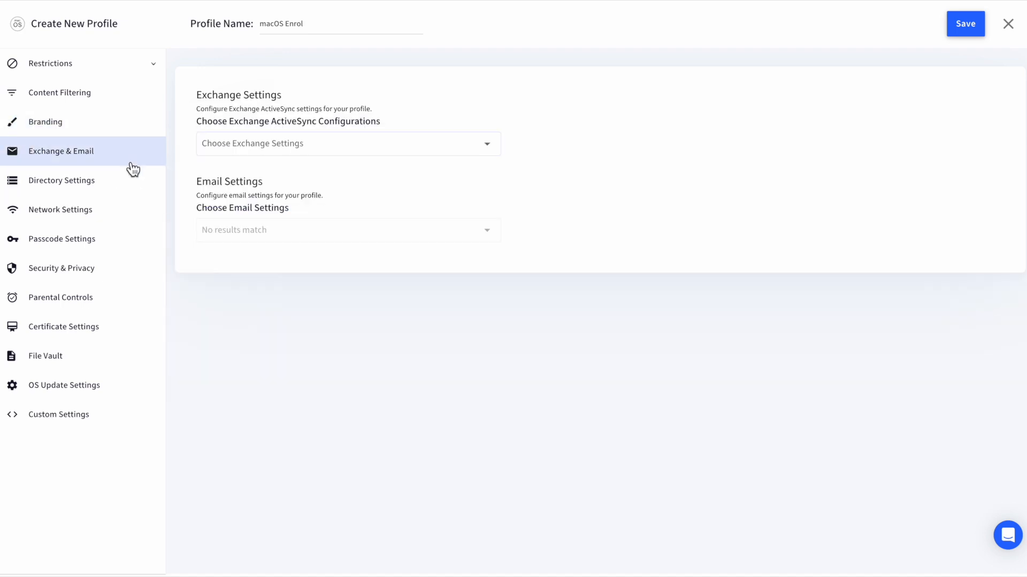
mouse_move(252, 154)
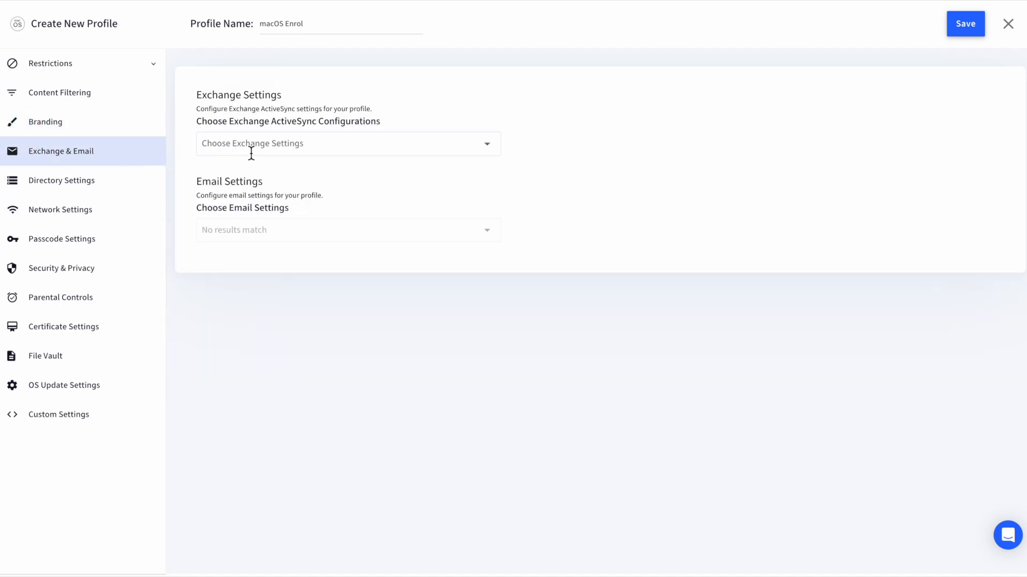
left_click(60, 180)
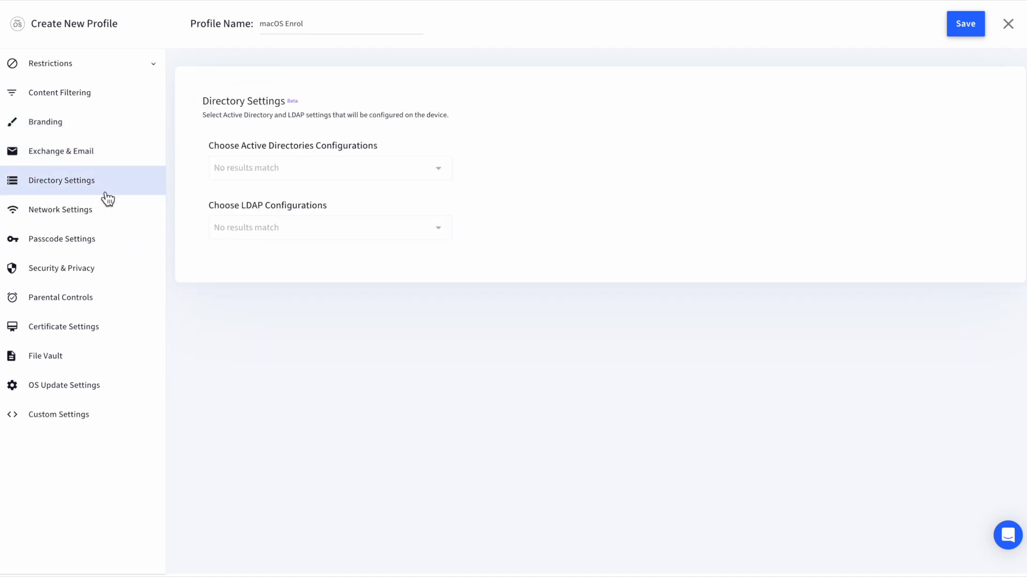
left_click(59, 210)
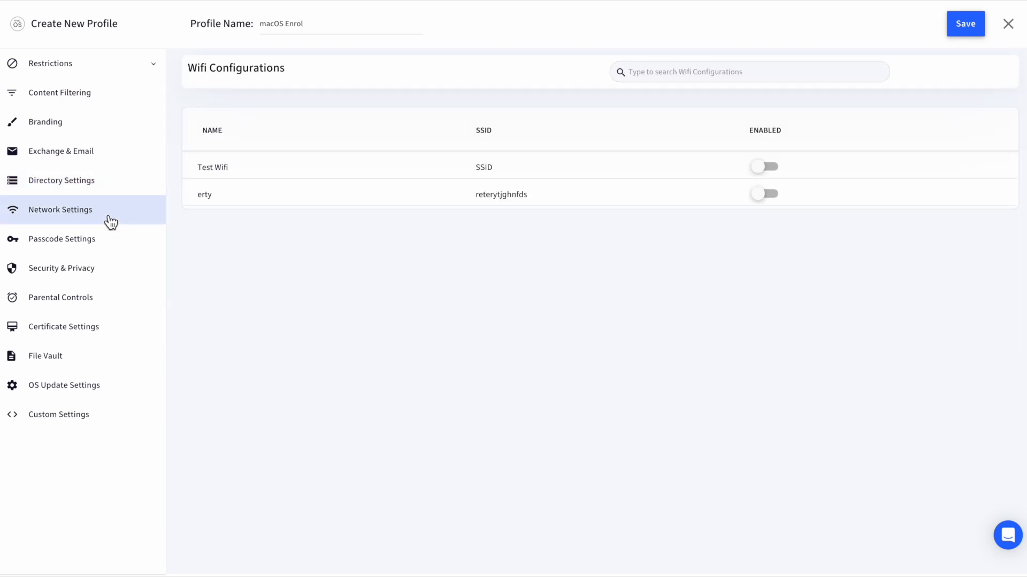
mouse_move(113, 243)
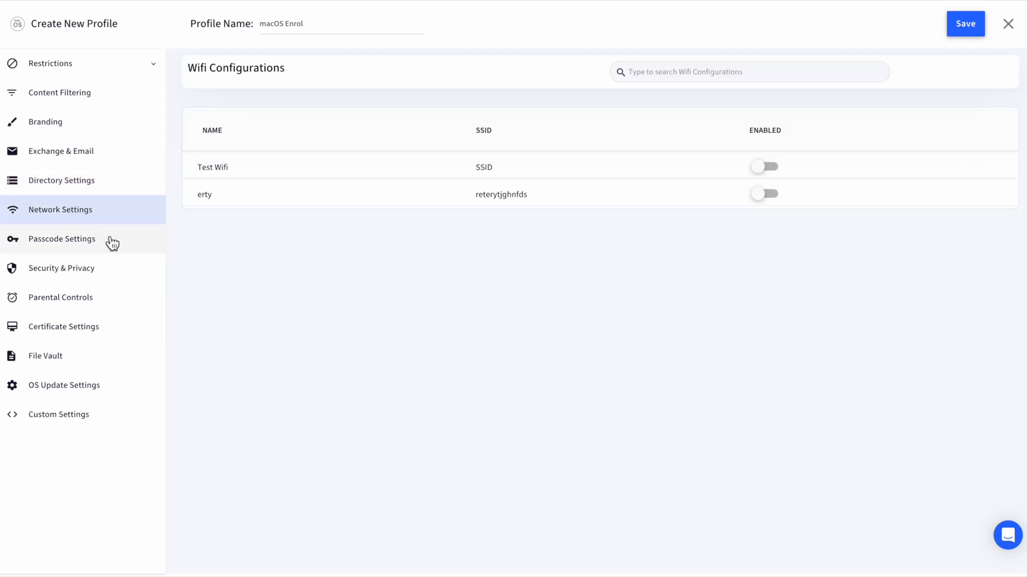
left_click(61, 269)
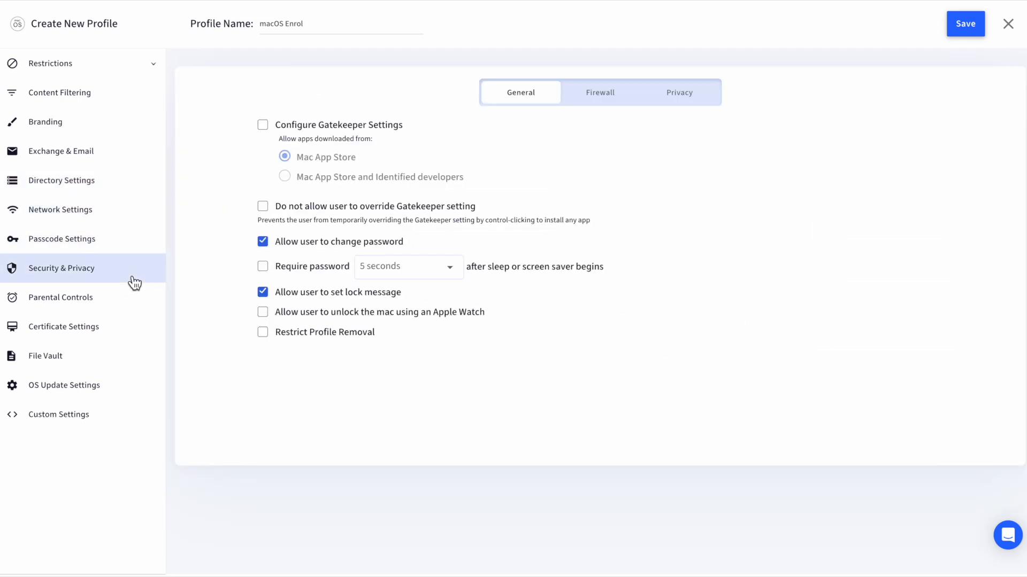
left_click(61, 298)
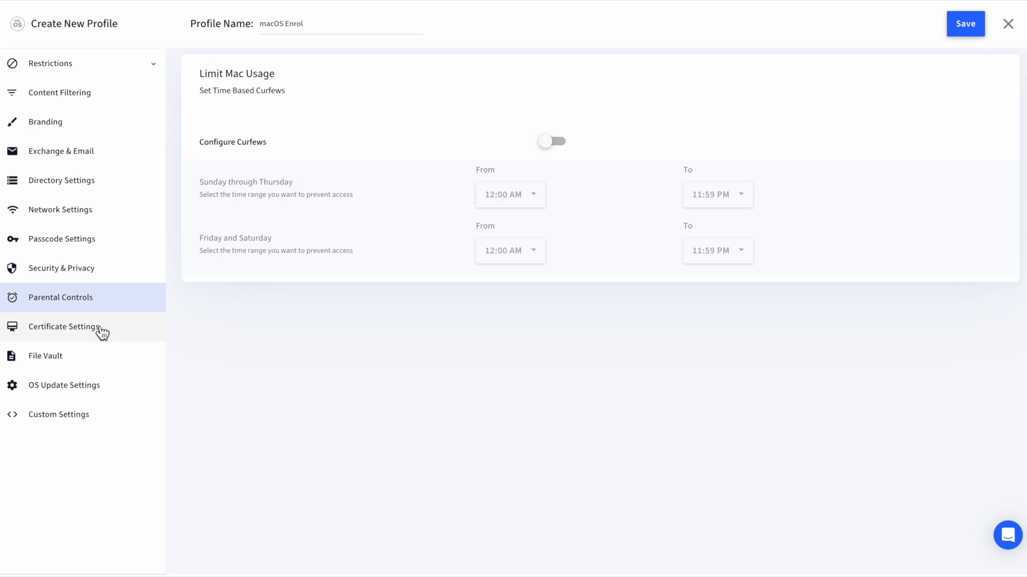
left_click(63, 327)
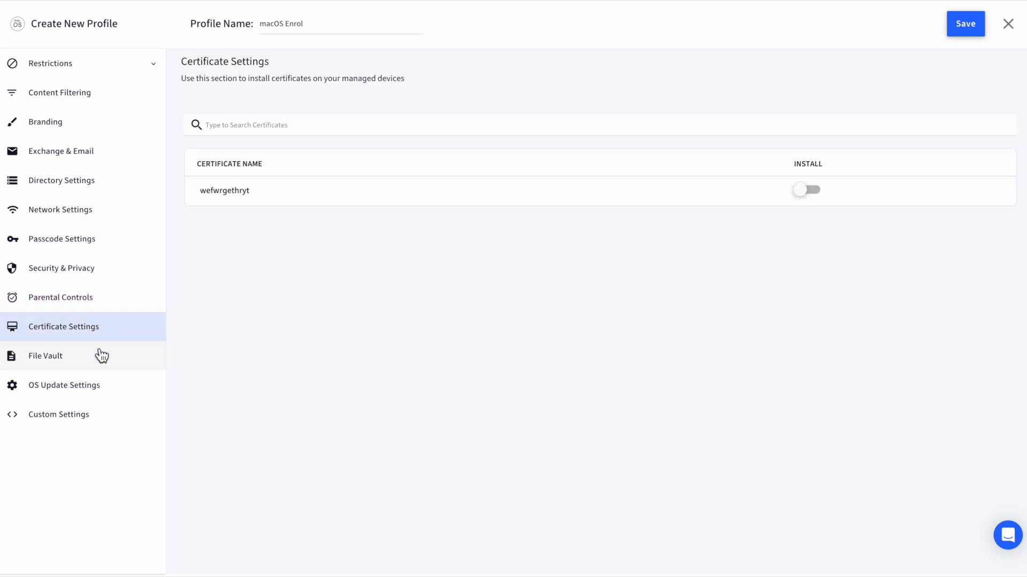
left_click(45, 356)
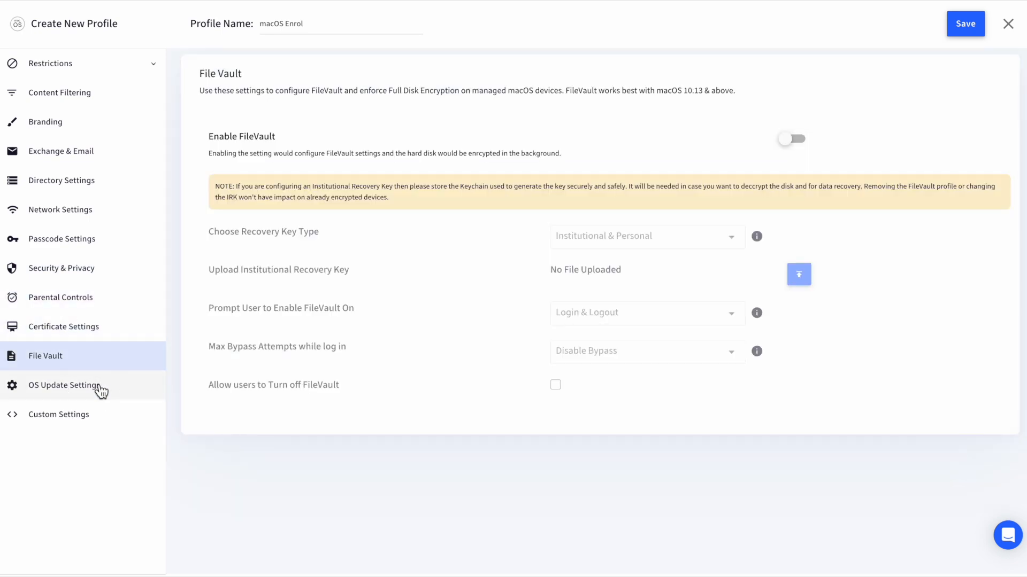
left_click(58, 414)
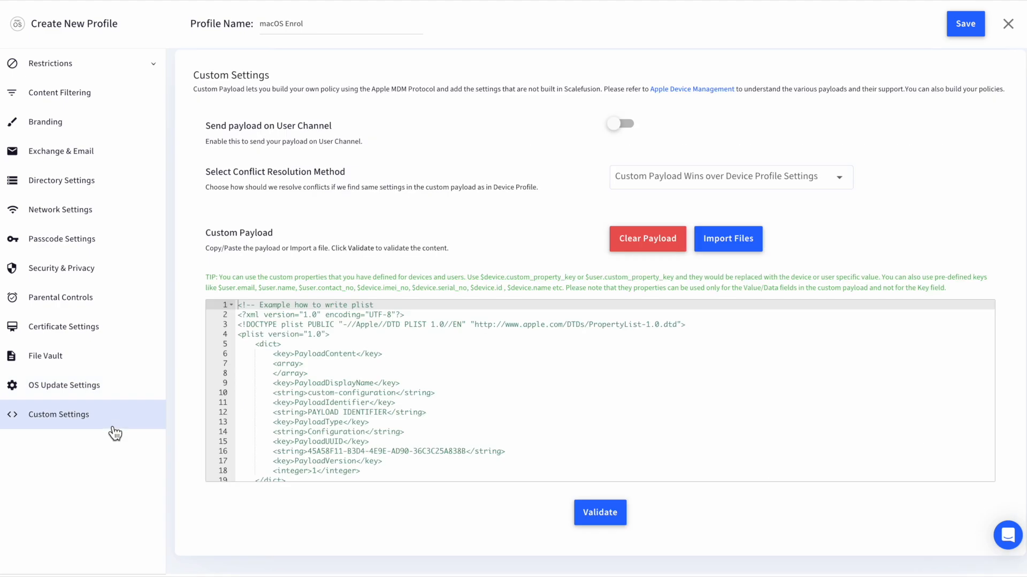
- Save the macOS Enrol profile and open Enrollment Configurations' QR Code Configurations list
left_click(967, 23)
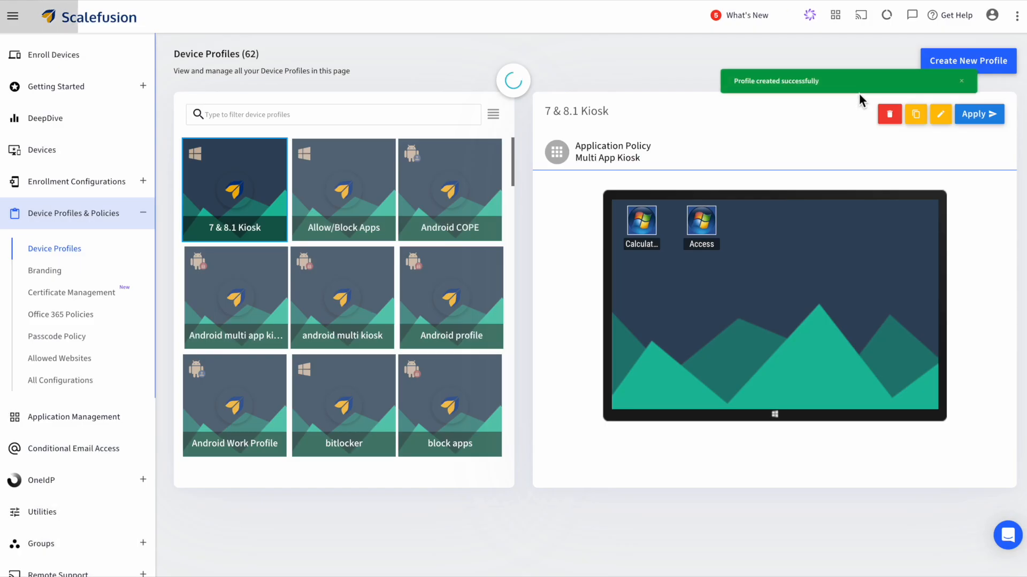
left_click(76, 181)
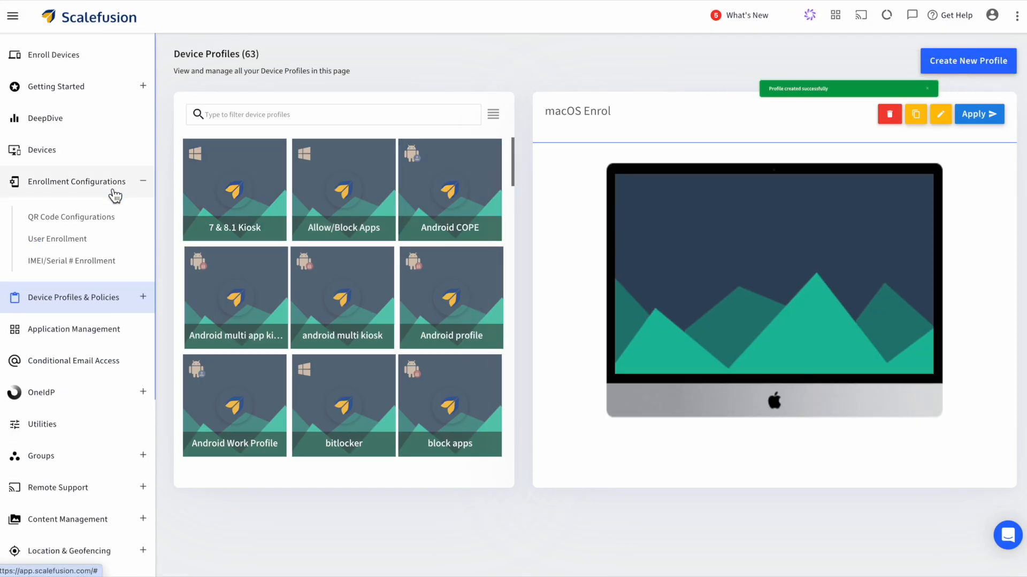
left_click(71, 217)
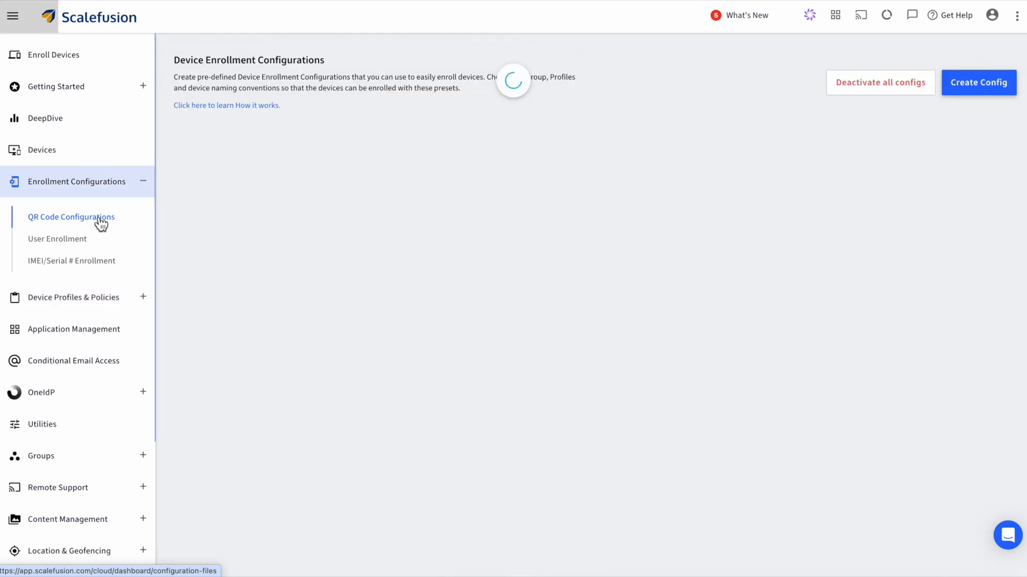
left_click(71, 217)
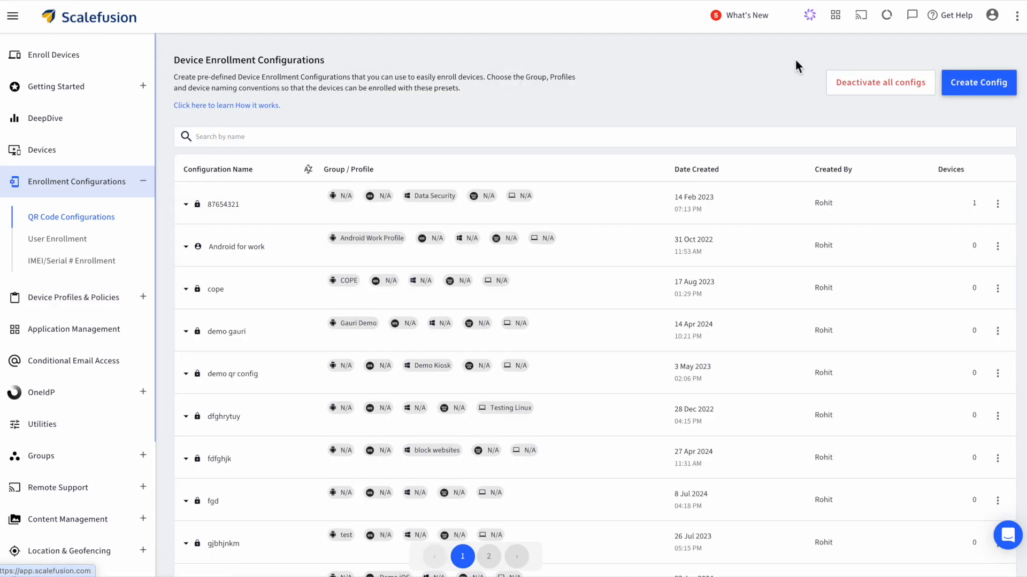
- Save a QR configuration named 'Enrol macOS' with macOS Enrol as its macOS device profile
left_click(979, 82)
type("Enrol macOS")
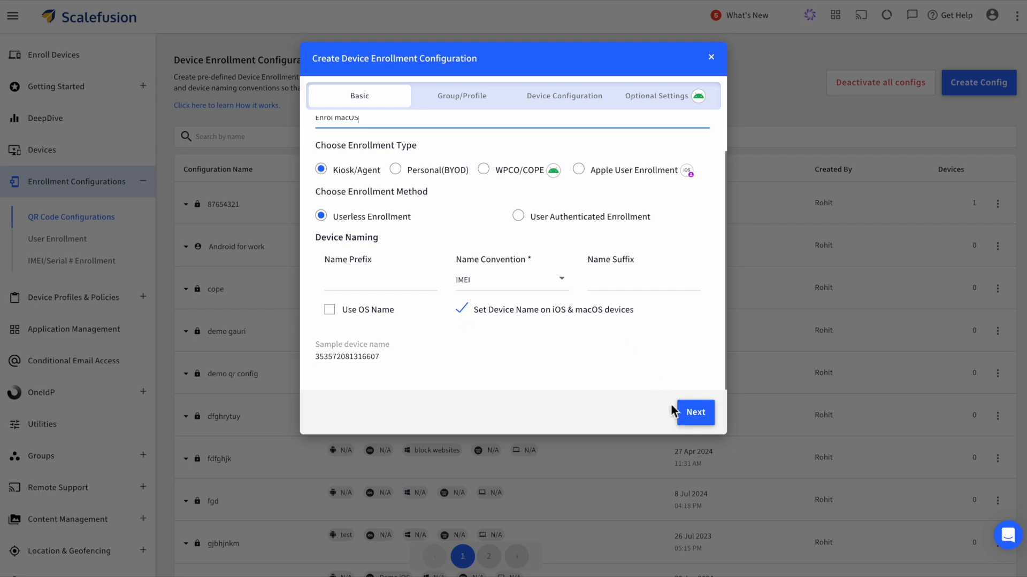
left_click(695, 413)
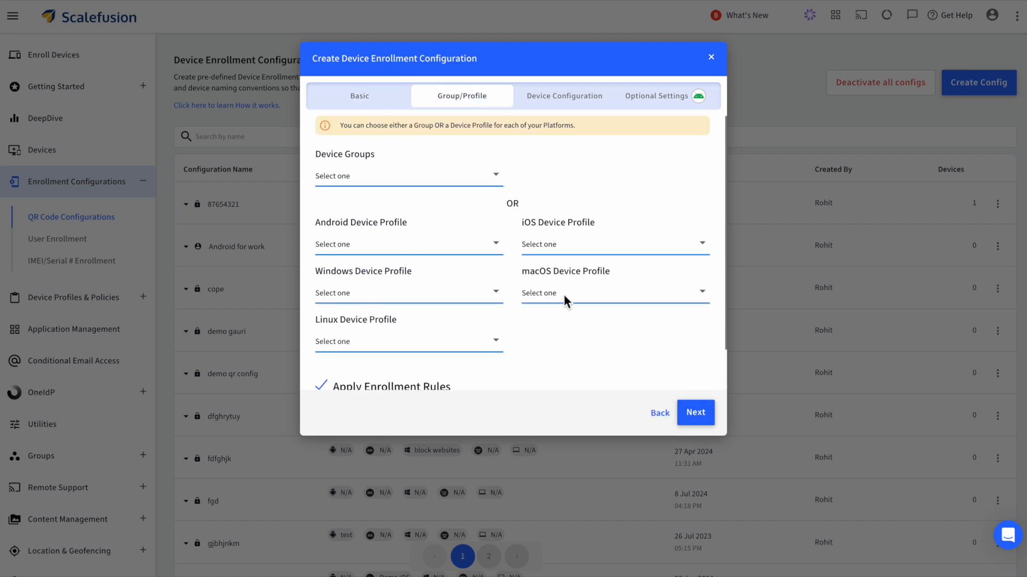
left_click(587, 293)
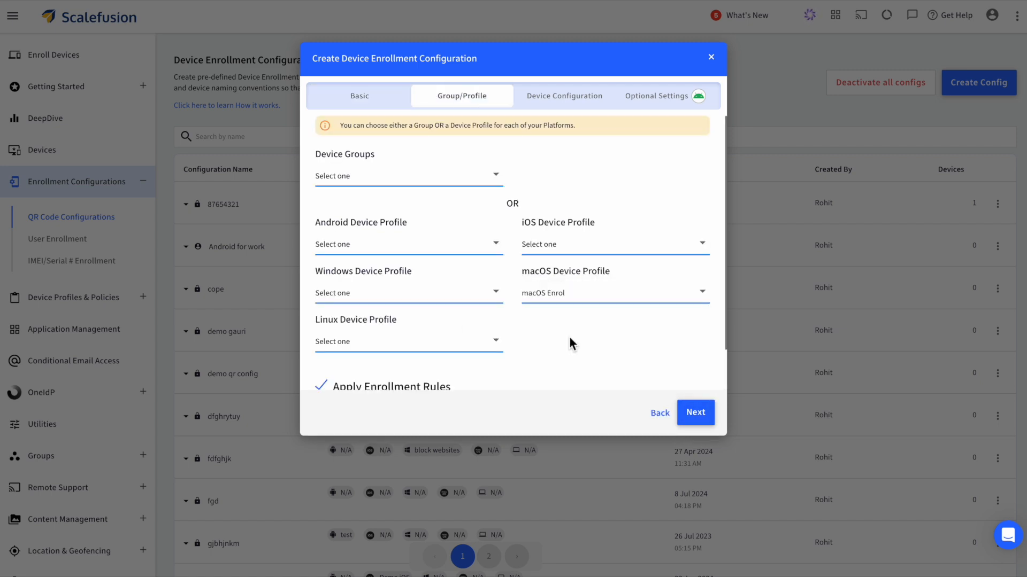
left_click(695, 413)
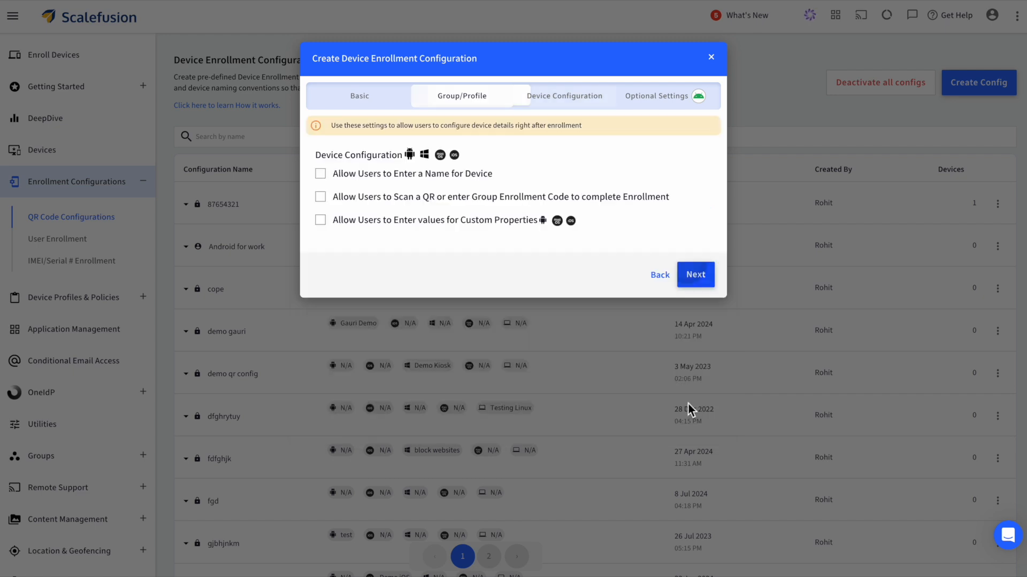
left_click(695, 275)
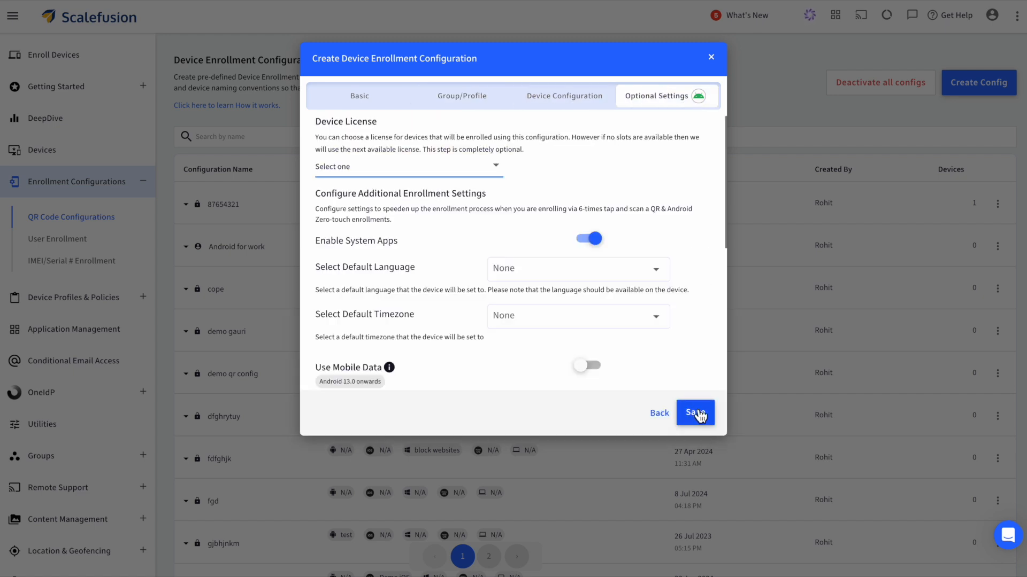
left_click(695, 413)
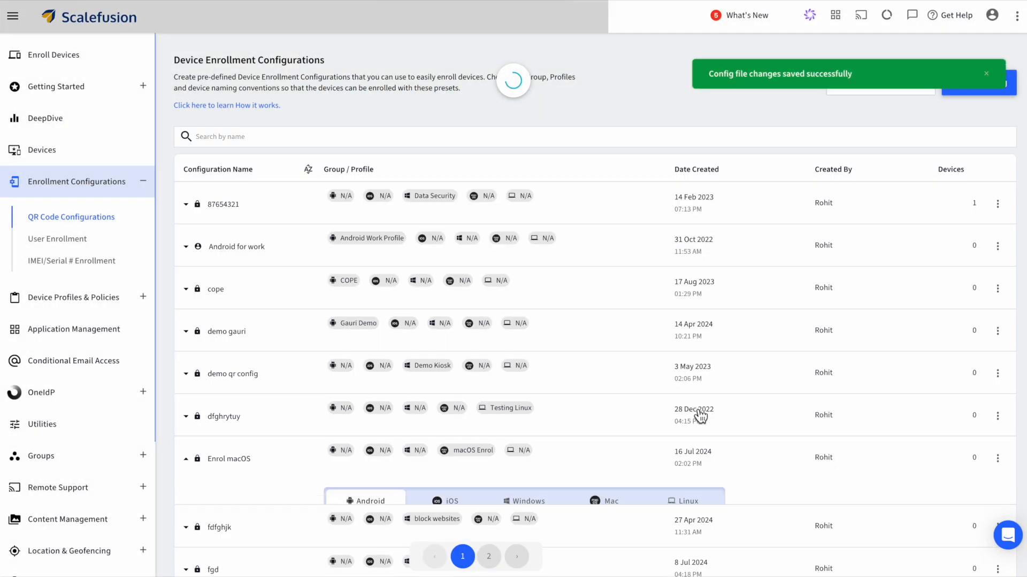
scroll("down", 3)
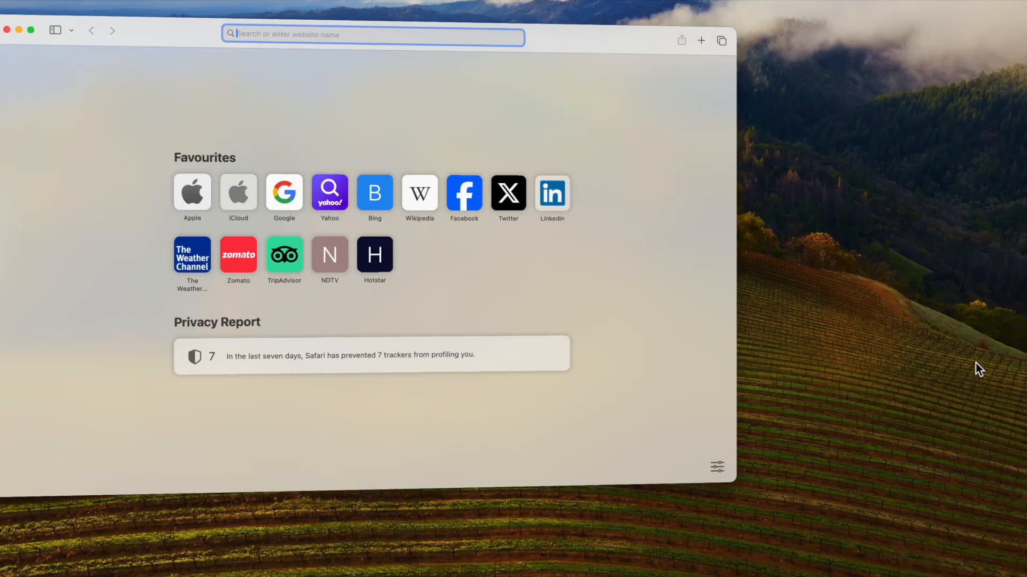
- Enroll the Mac at app.scalefusion.com/enroll in Safari, then open System Settings' configuration profiles
type("https://app.scalefusion.com/enroll")
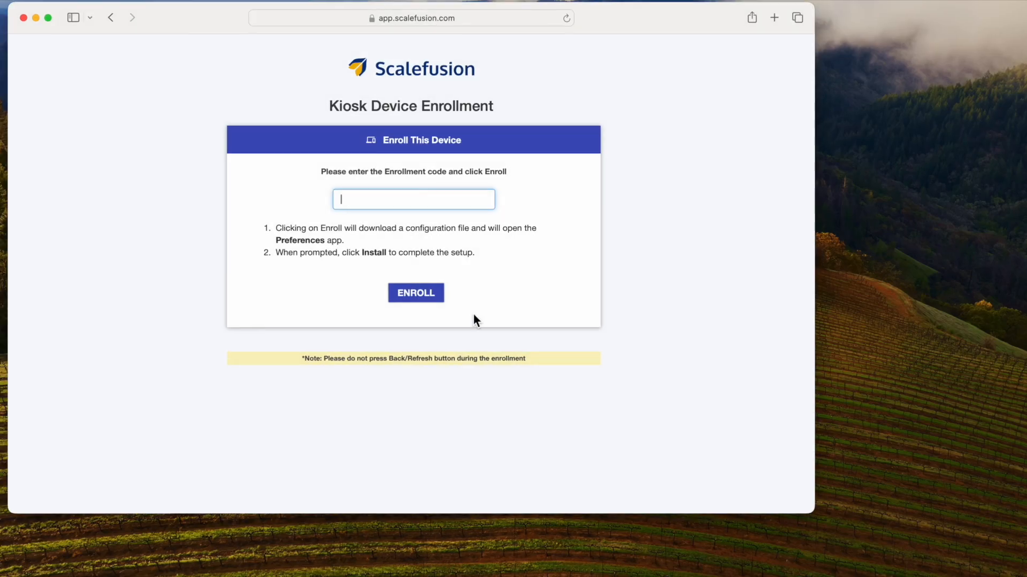
left_click(415, 292)
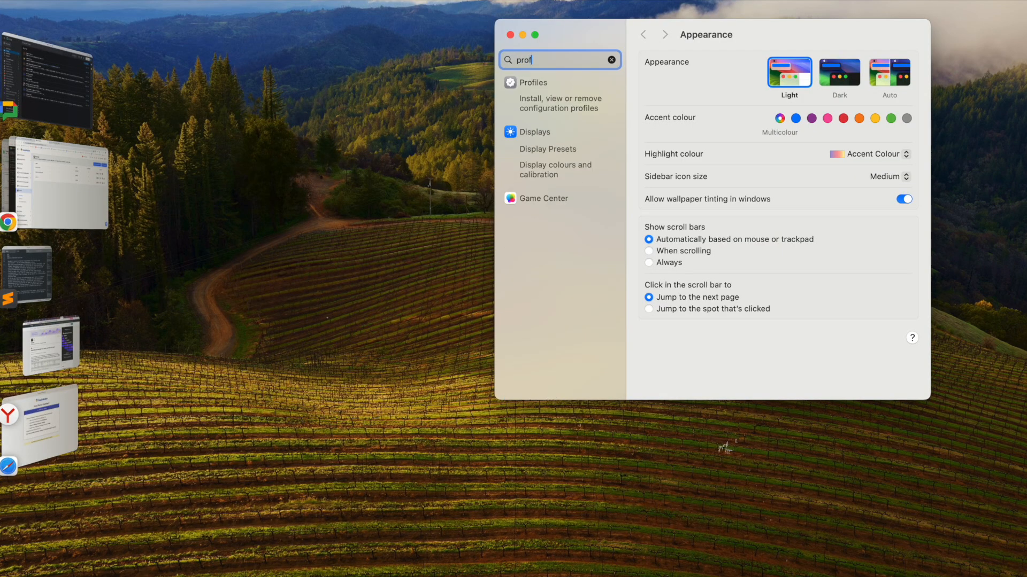
left_click(560, 103)
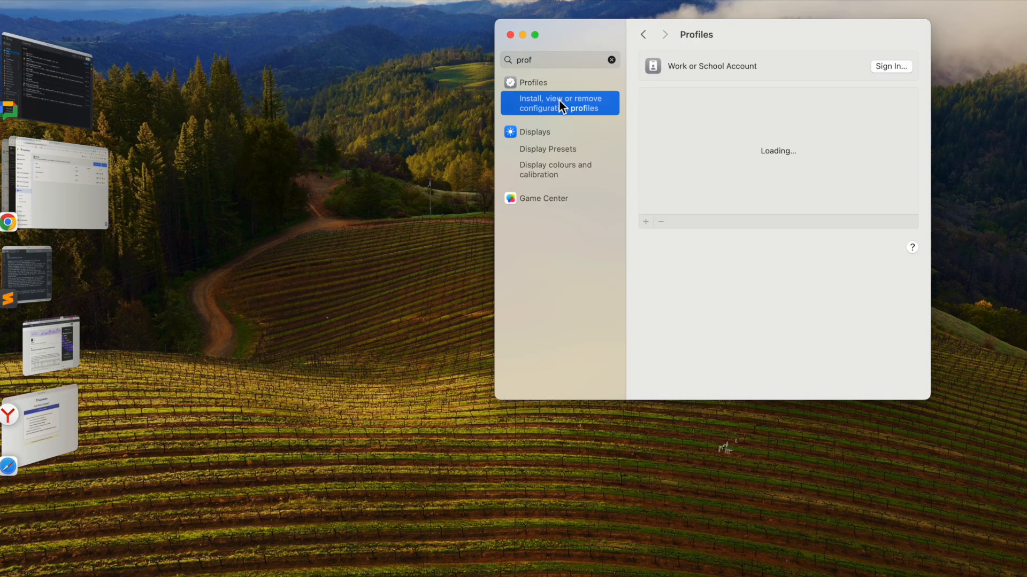